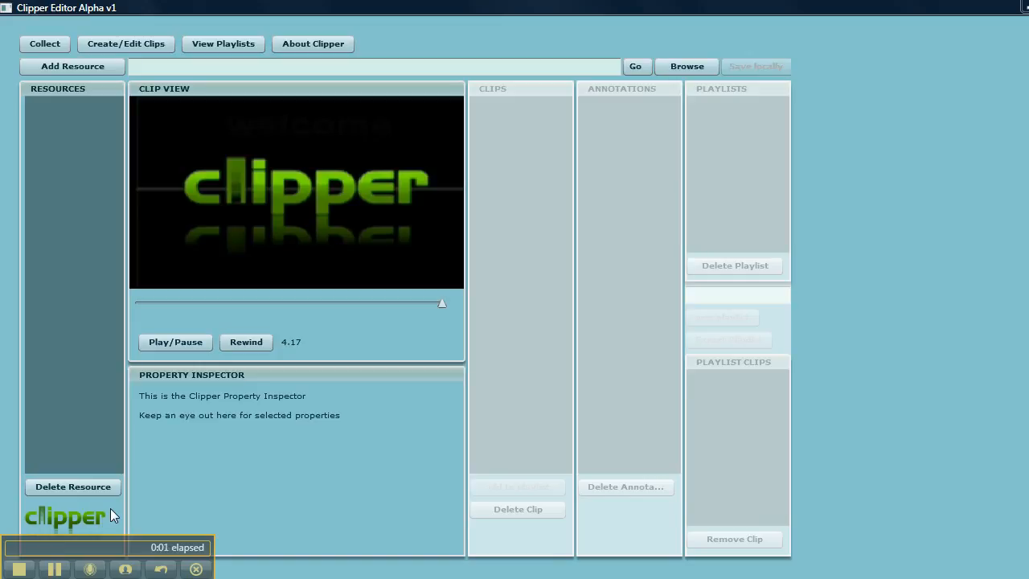
pyautogui.moveTo(111, 113)
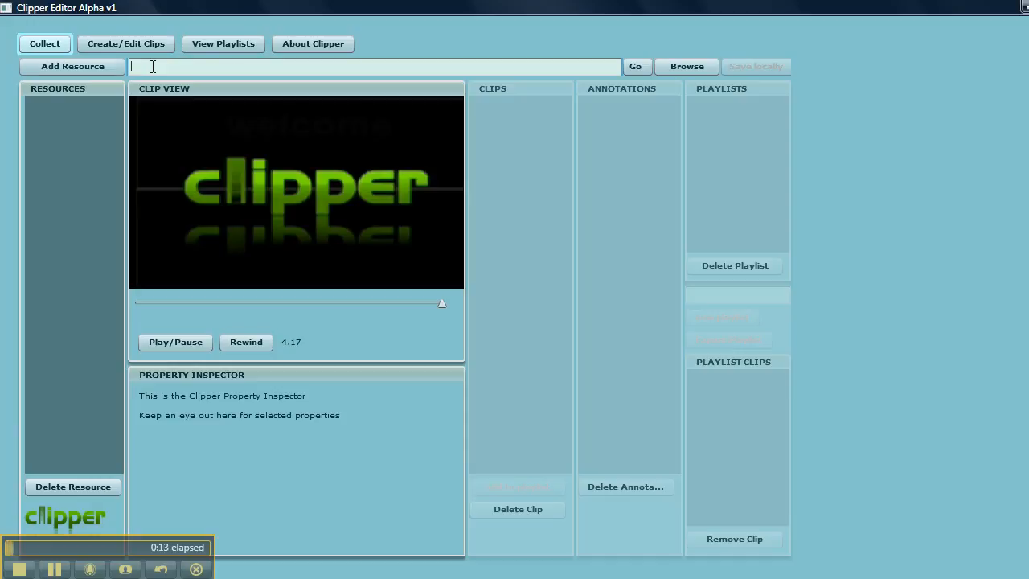
# Enter the labspace URL for CYMRU_1_004v.flv as the new resource address.
pyautogui.write('http://labspace.open.ac.uk/file.php/4725/CYMRU_1_004v.flv')
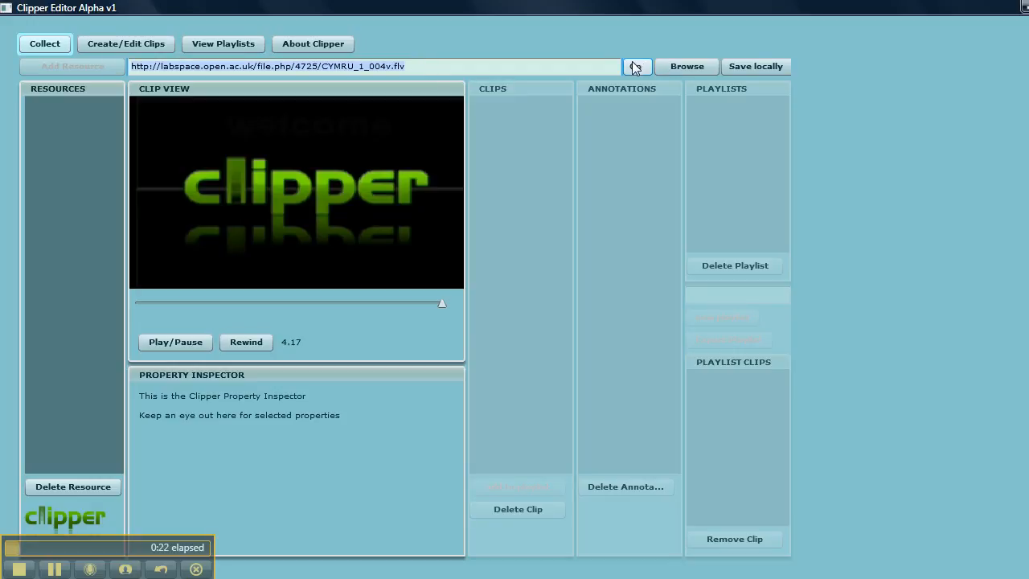
# Try streaming the FLV, dismiss the 'Stream not found' error, and save it locally.
pyautogui.click(635, 65)
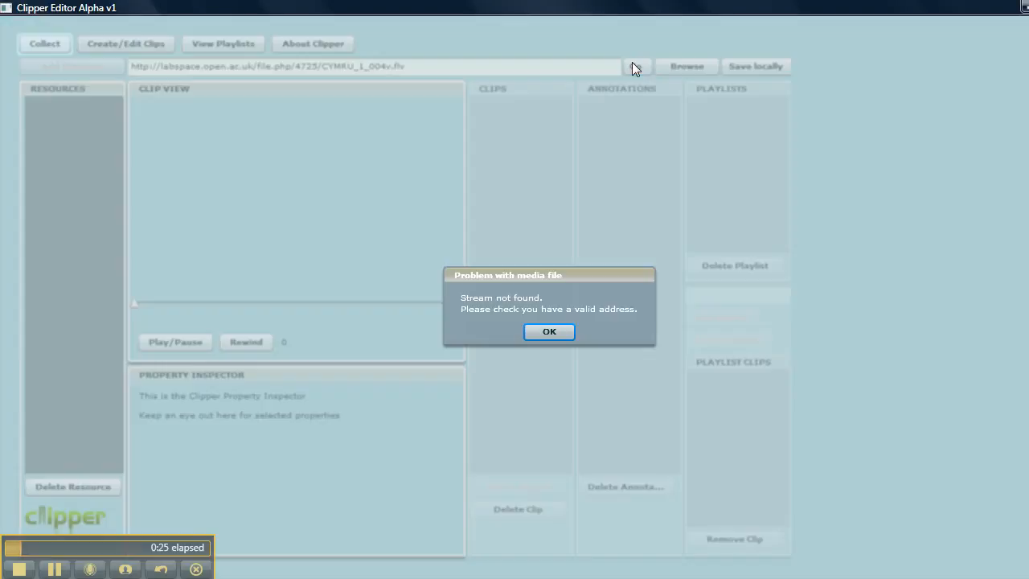
pyautogui.moveTo(591, 219)
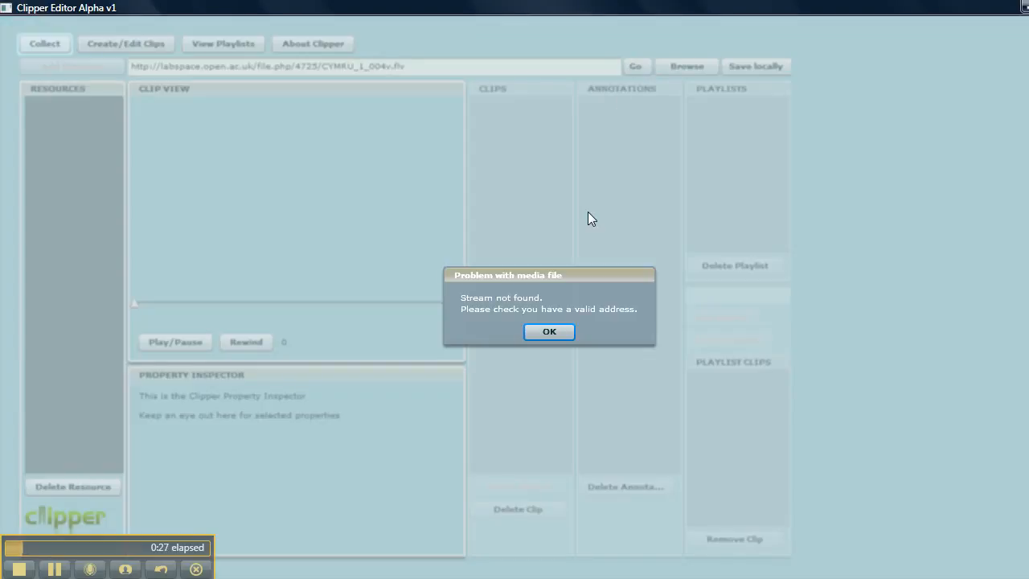
pyautogui.click(549, 332)
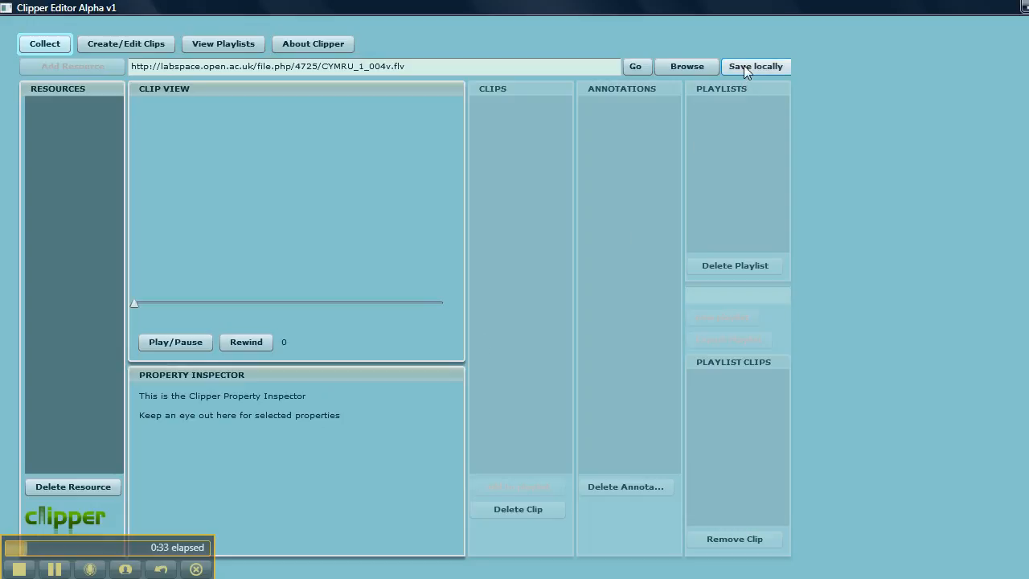
pyautogui.click(755, 66)
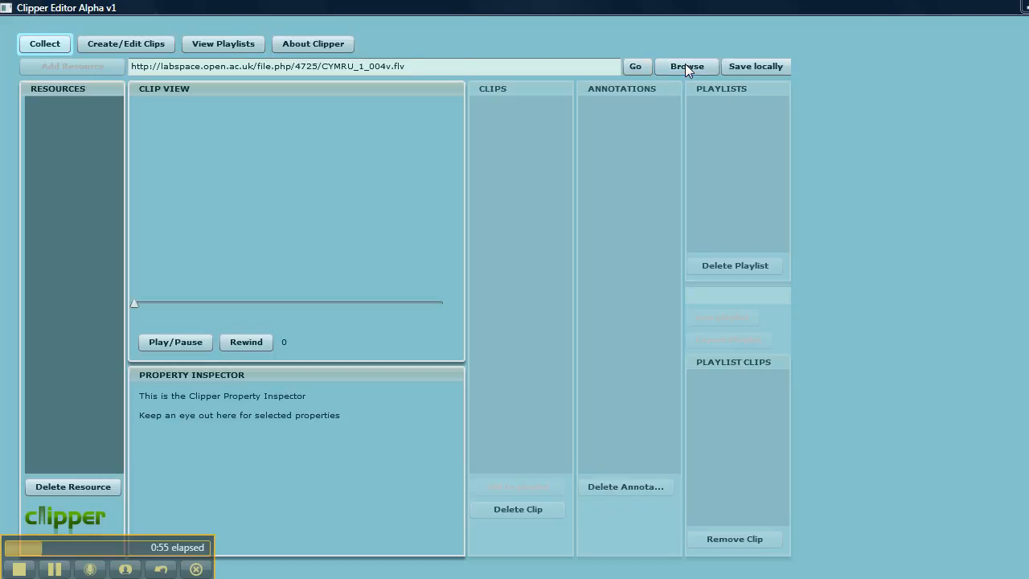
# Browse to Desktop > Clipper Downloaded Files and choose CYMRU_1_004v.flv.
pyautogui.click(685, 66)
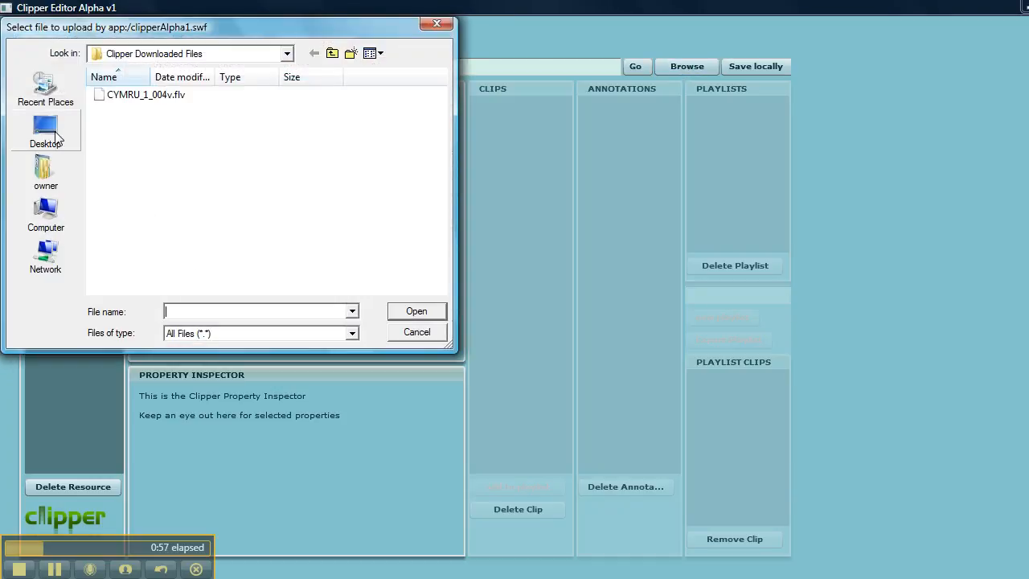
pyautogui.click(45, 129)
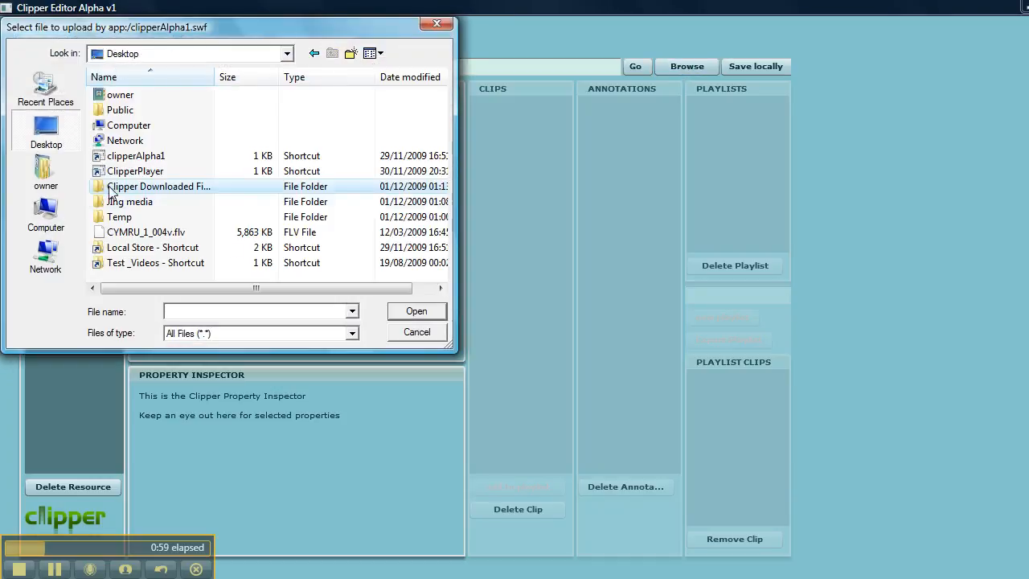
pyautogui.doubleClick(158, 186)
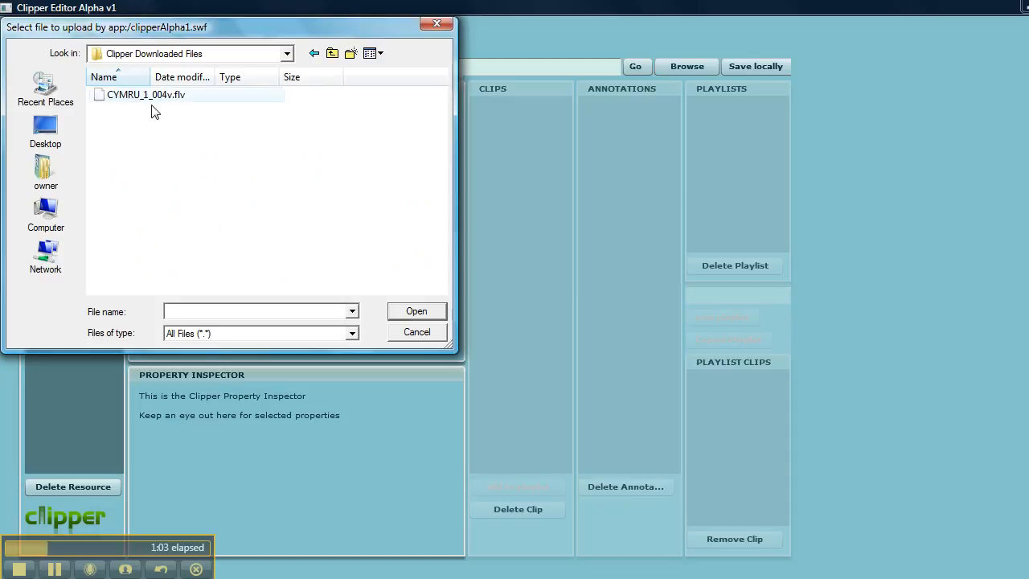
pyautogui.moveTo(422, 315)
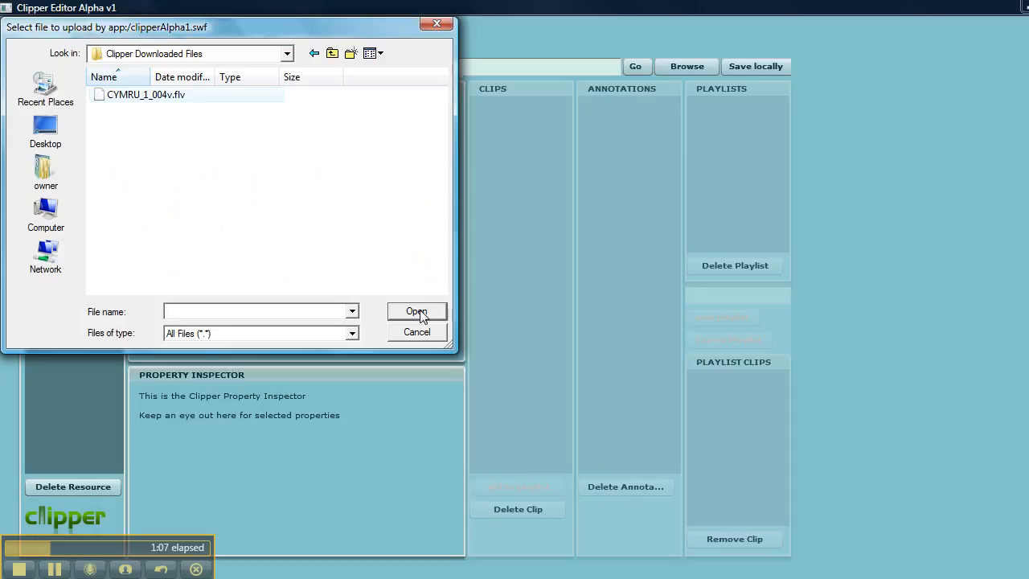
pyautogui.click(416, 312)
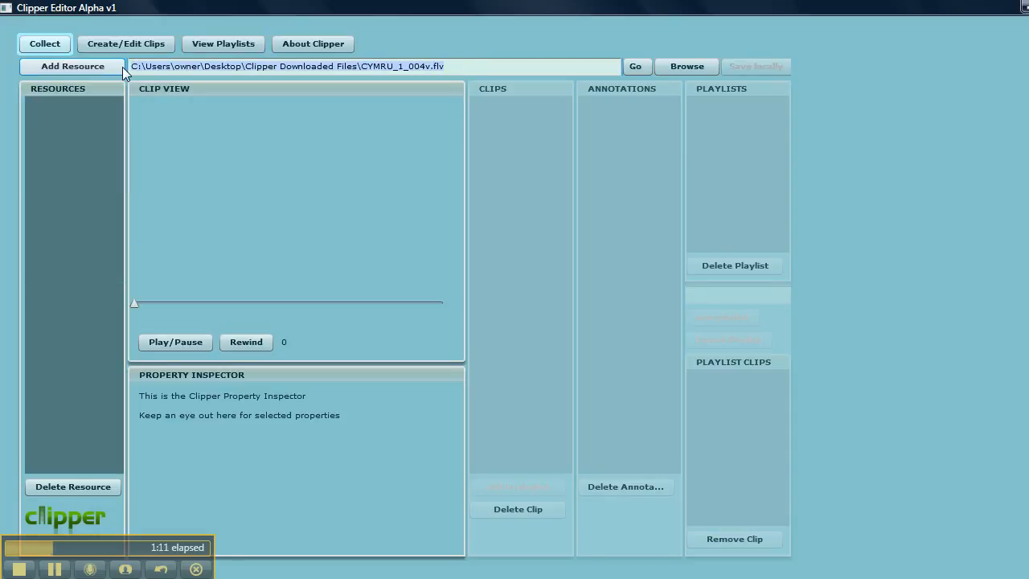
pyautogui.moveTo(537, 96)
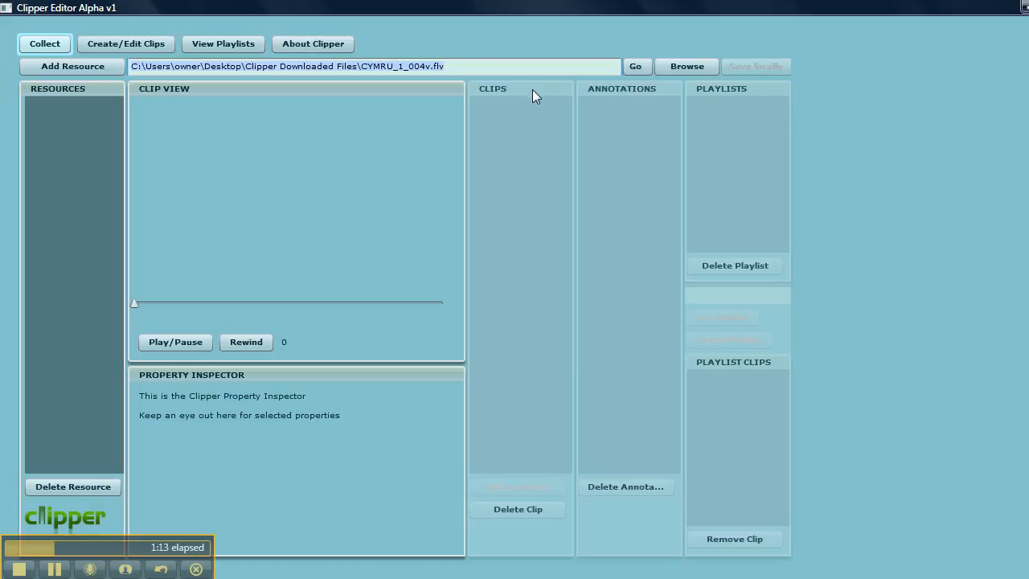
pyautogui.moveTo(635, 102)
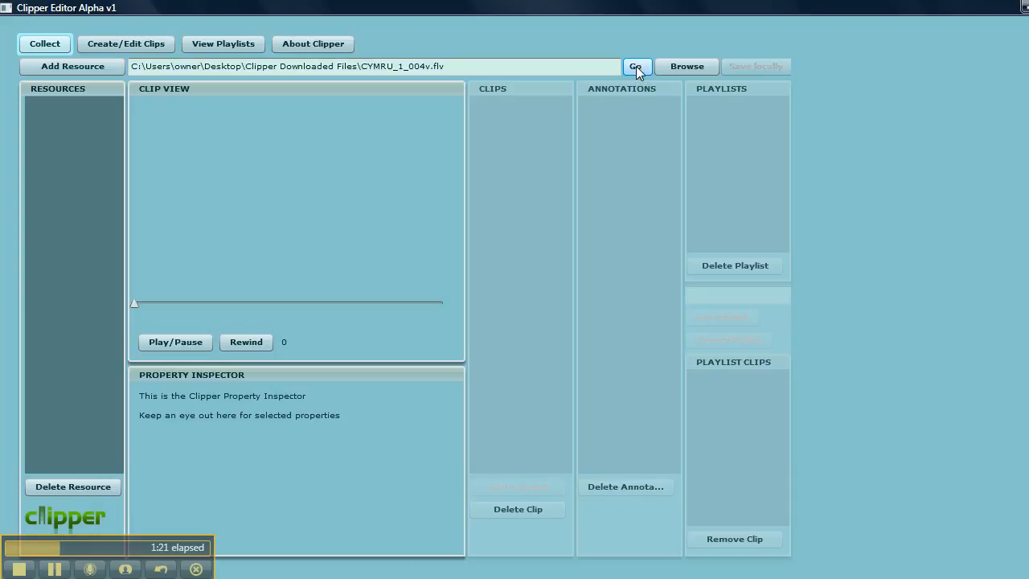
# Load the local CYMRU_1_004v.flv and play it in Clip View to about 15 seconds.
pyautogui.click(635, 66)
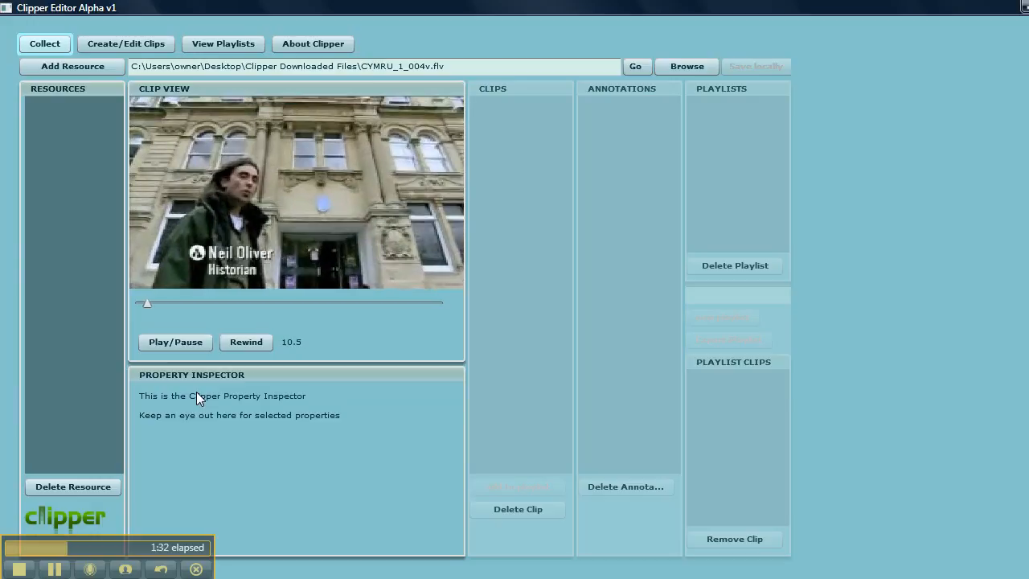
pyautogui.click(175, 341)
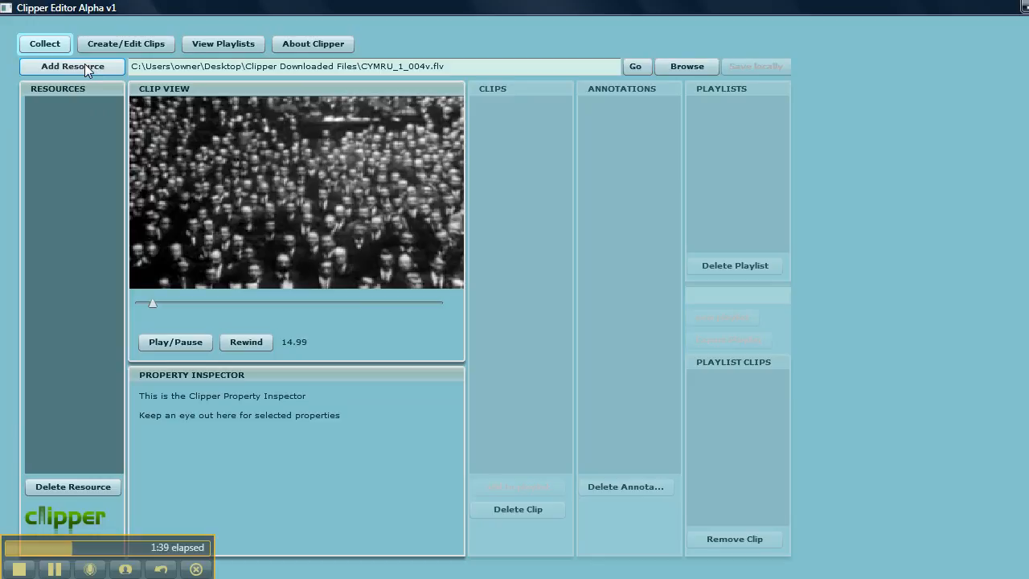
# Add the loaded CYMRU_1_004v.flv to the Resources panel and show its properties.
pyautogui.click(73, 65)
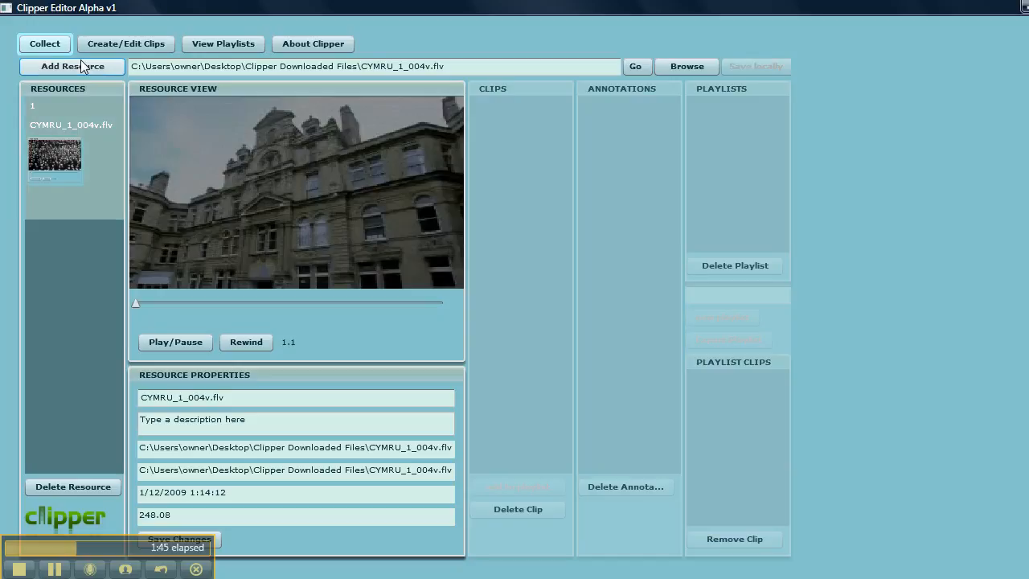
pyautogui.moveTo(81, 141)
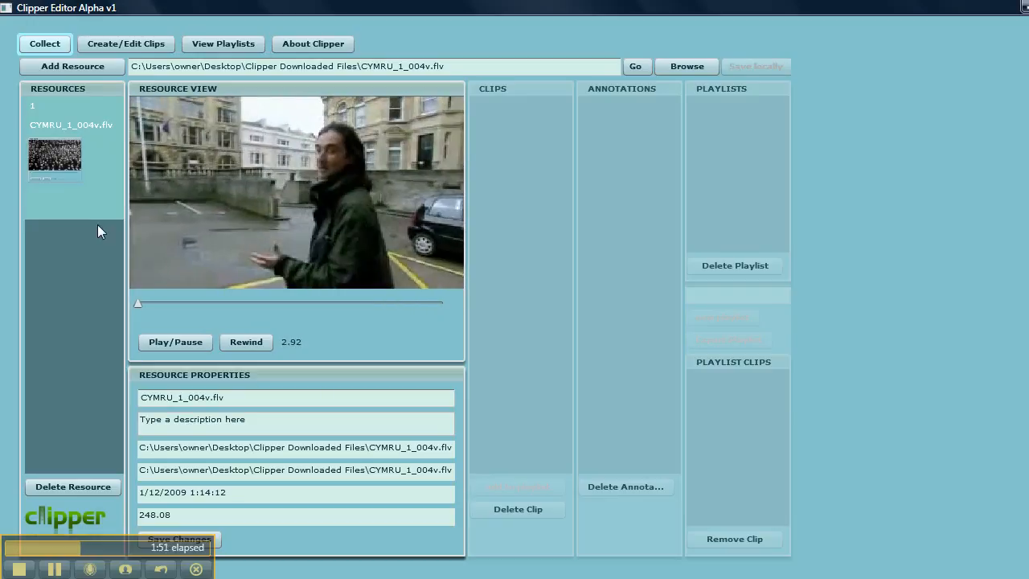
pyautogui.click(175, 342)
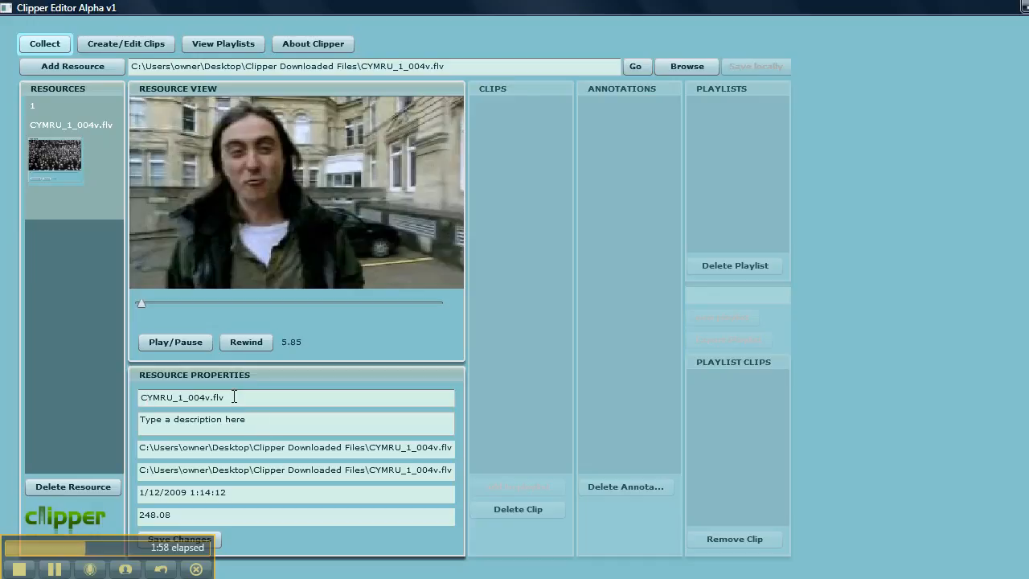
# Edit the CYMRU_1_004v.flv description with 'gggg' and save the resource properties.
pyautogui.tripleClick(180, 397)
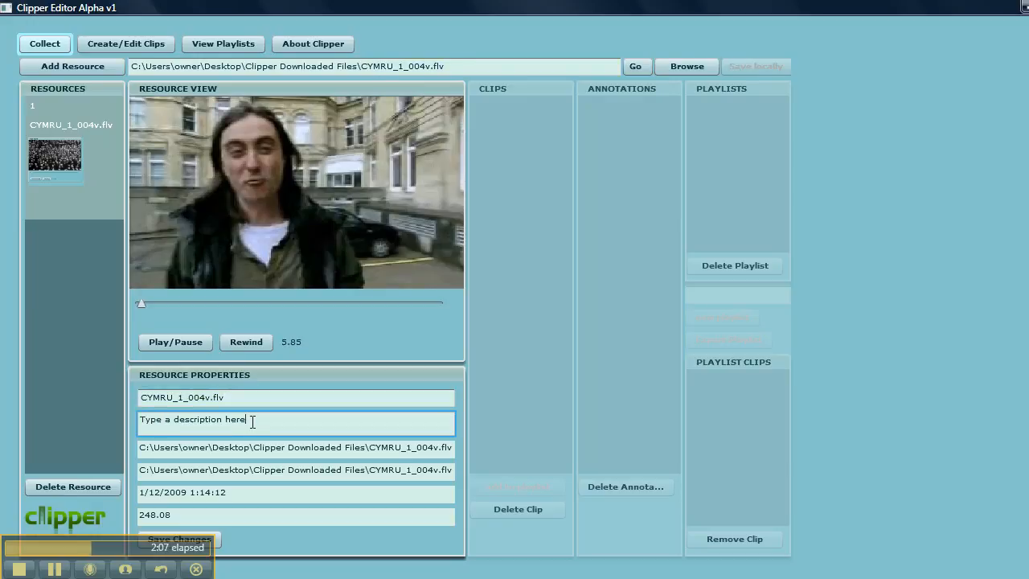
pyautogui.write('gggg')
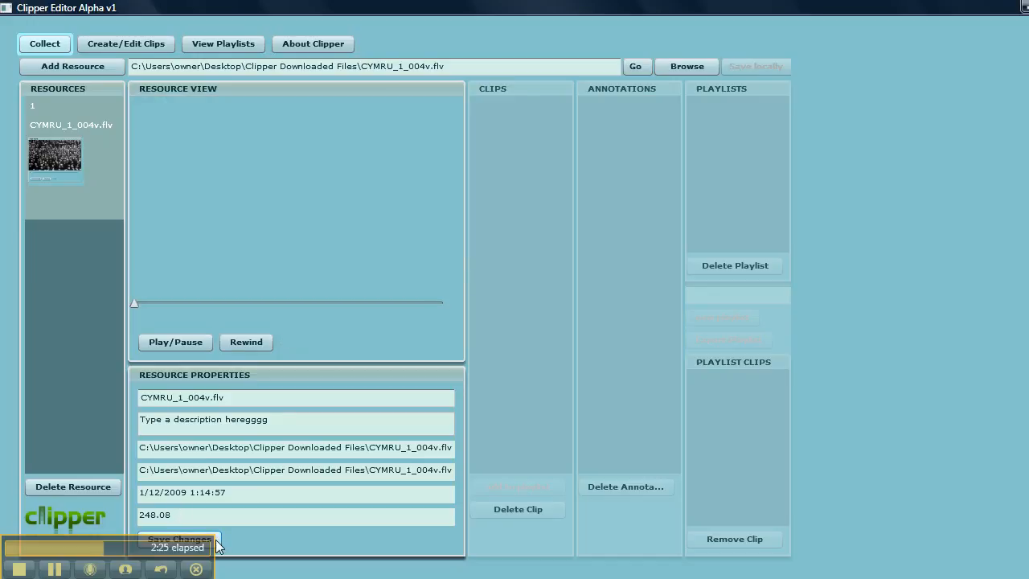
pyautogui.click(175, 342)
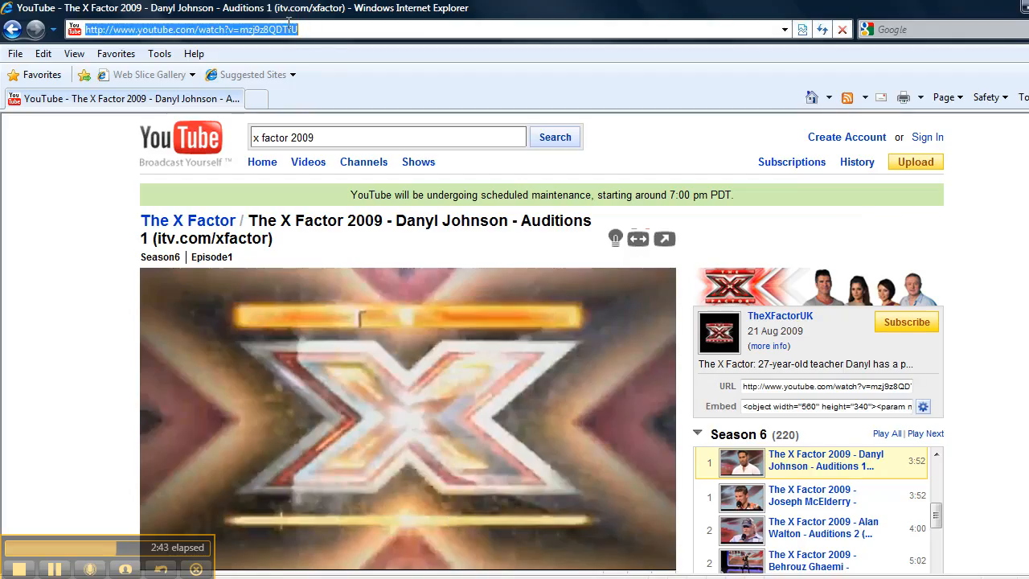
pyautogui.moveTo(412, 63)
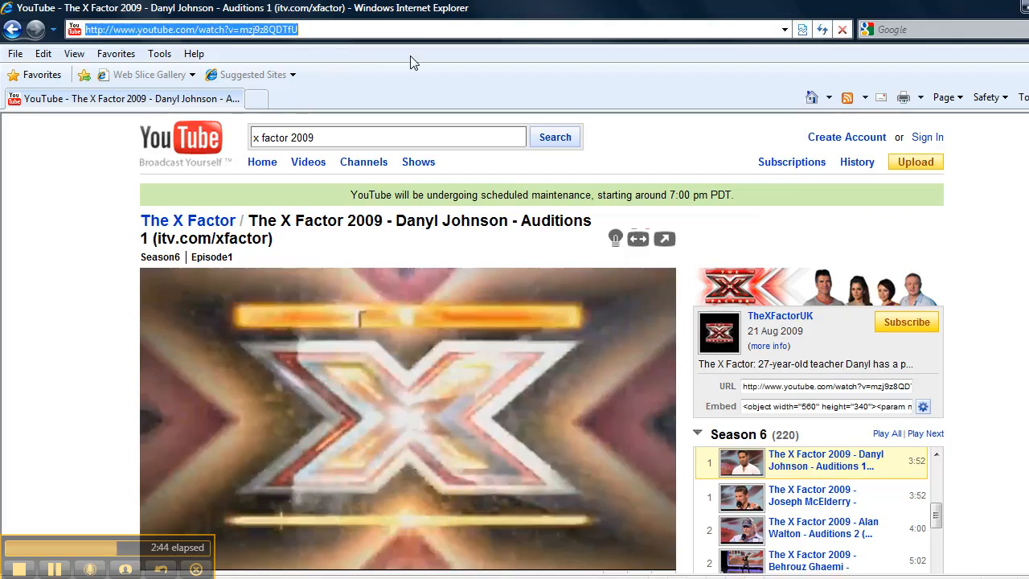
pyautogui.moveTo(673, 456)
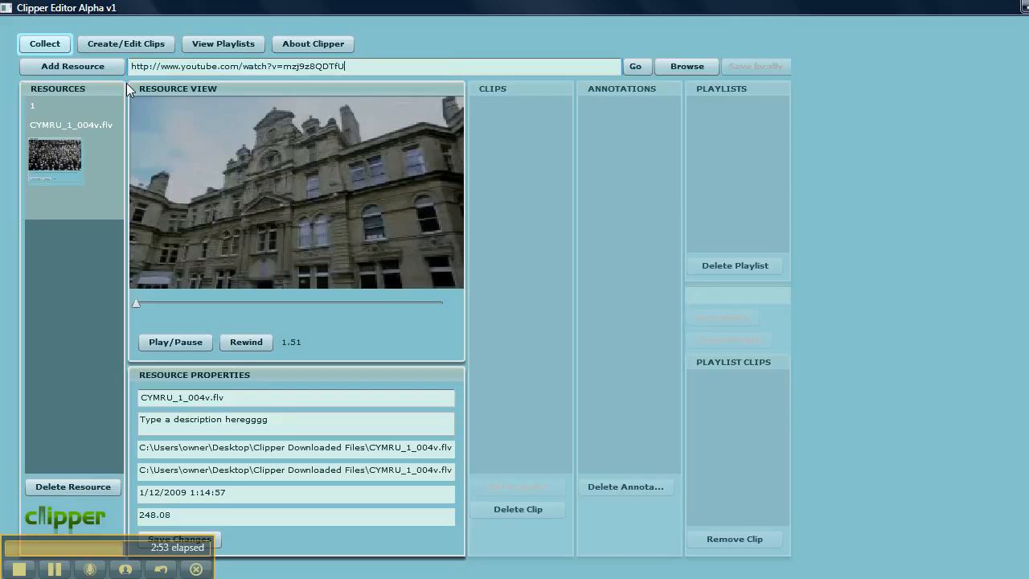
# Load the Danyl Johnson X Factor YouTube video, pause it, and add it as a resource.
pyautogui.click(635, 66)
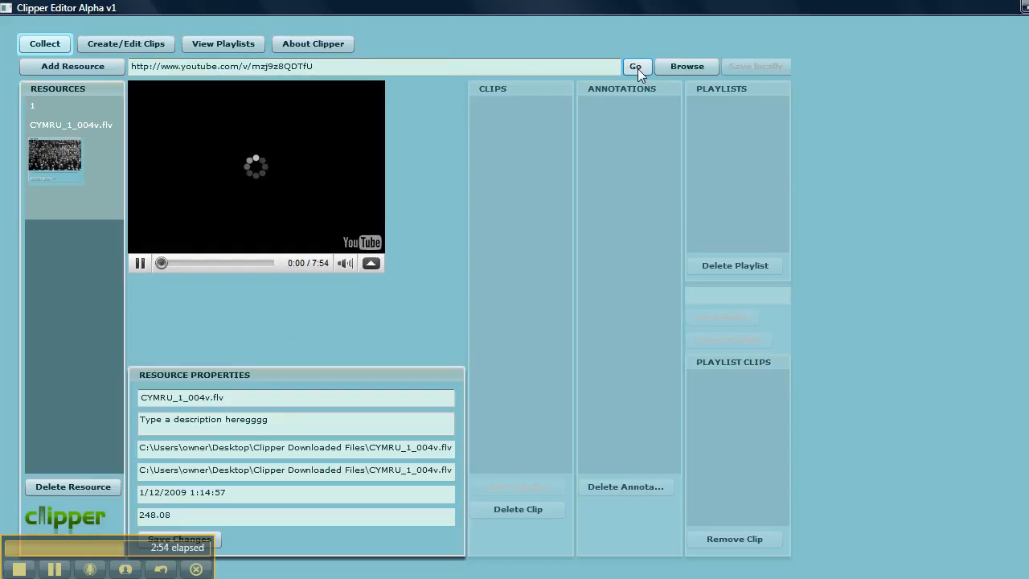
pyautogui.click(635, 66)
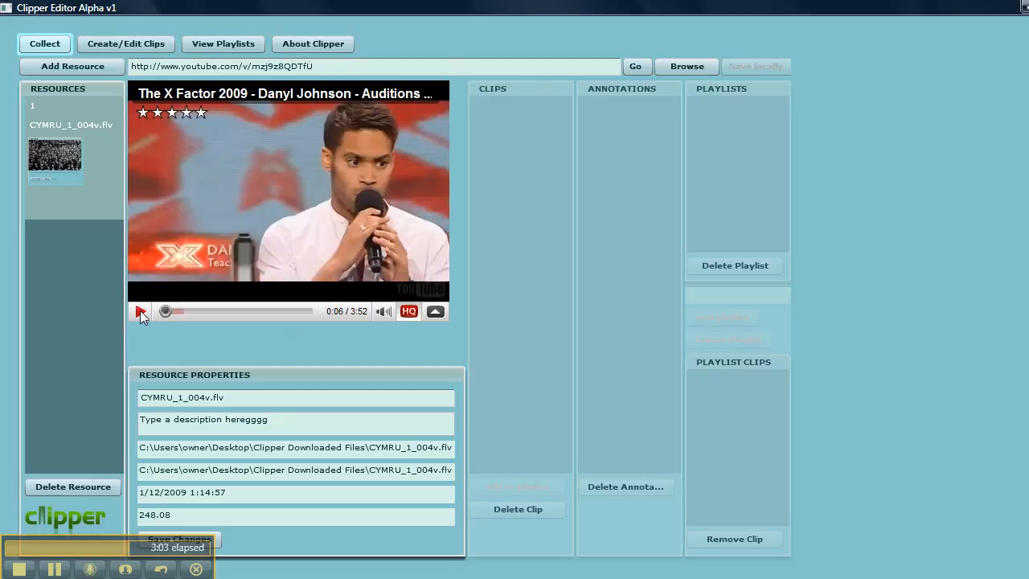
pyautogui.click(141, 311)
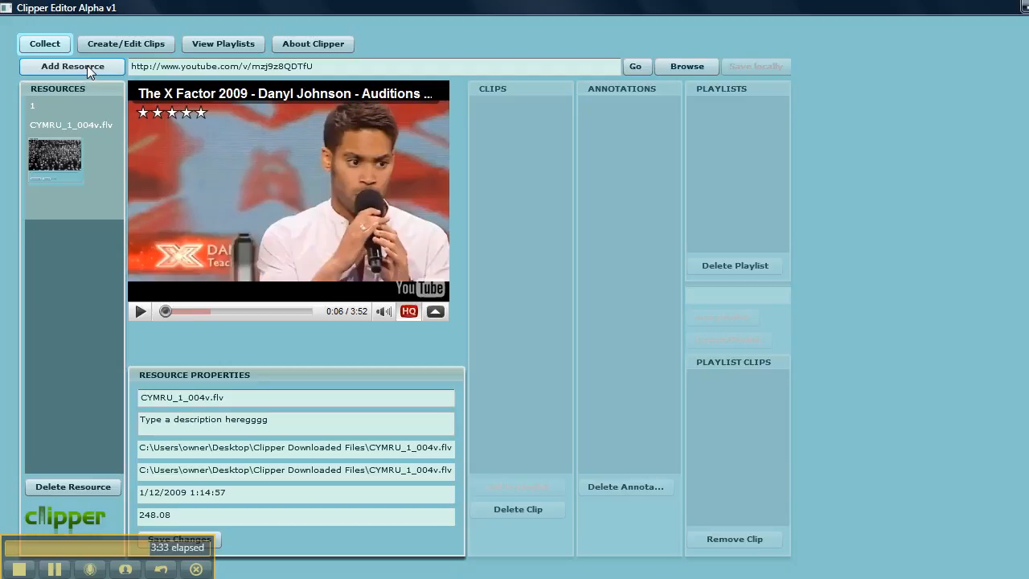
pyautogui.click(72, 66)
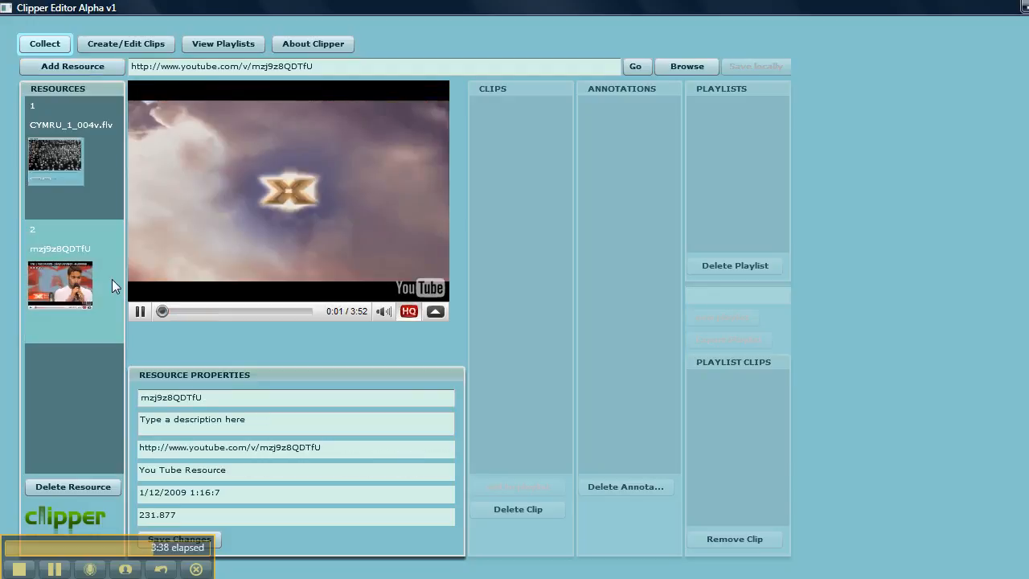
# Select resource 2 (mzj9z8QDTfU), click its description, and save its properties.
pyautogui.click(139, 311)
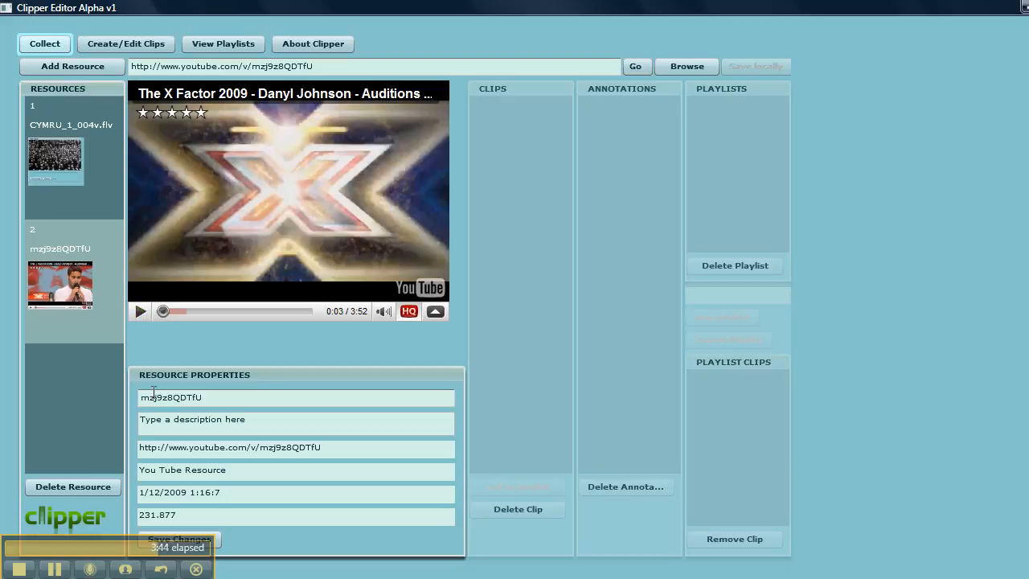
pyautogui.moveTo(300, 394)
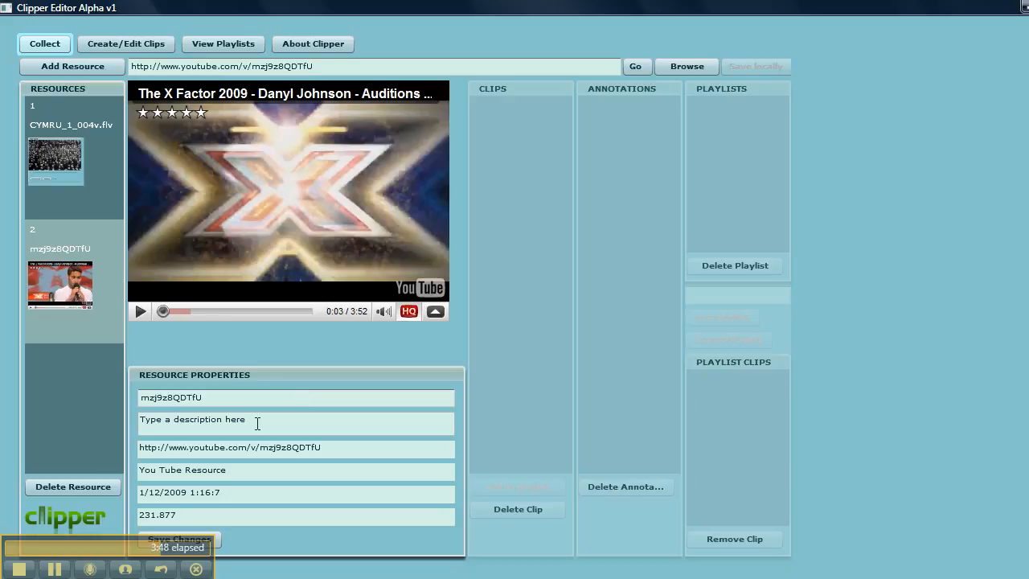
pyautogui.click(296, 419)
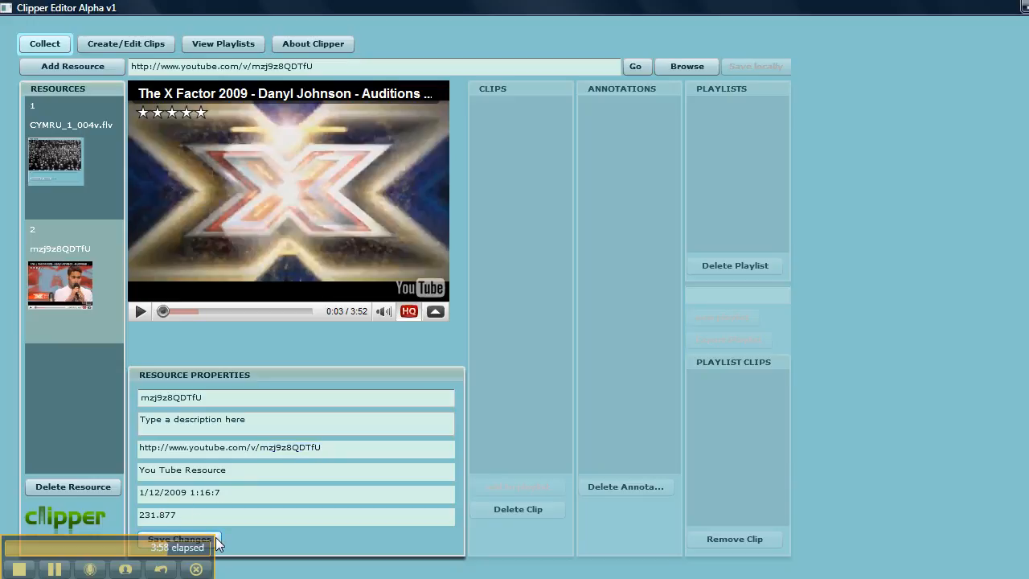
pyautogui.click(139, 311)
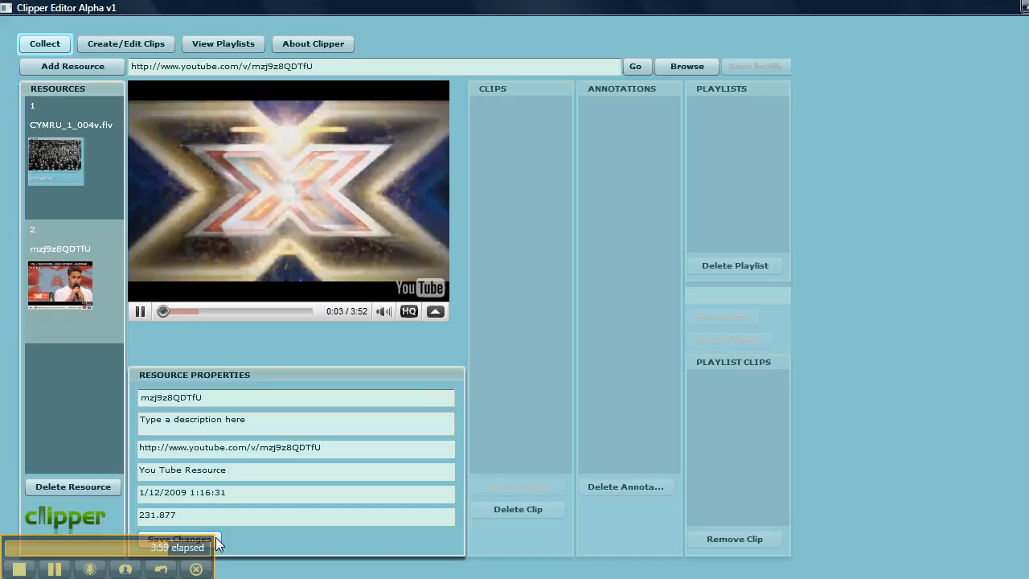